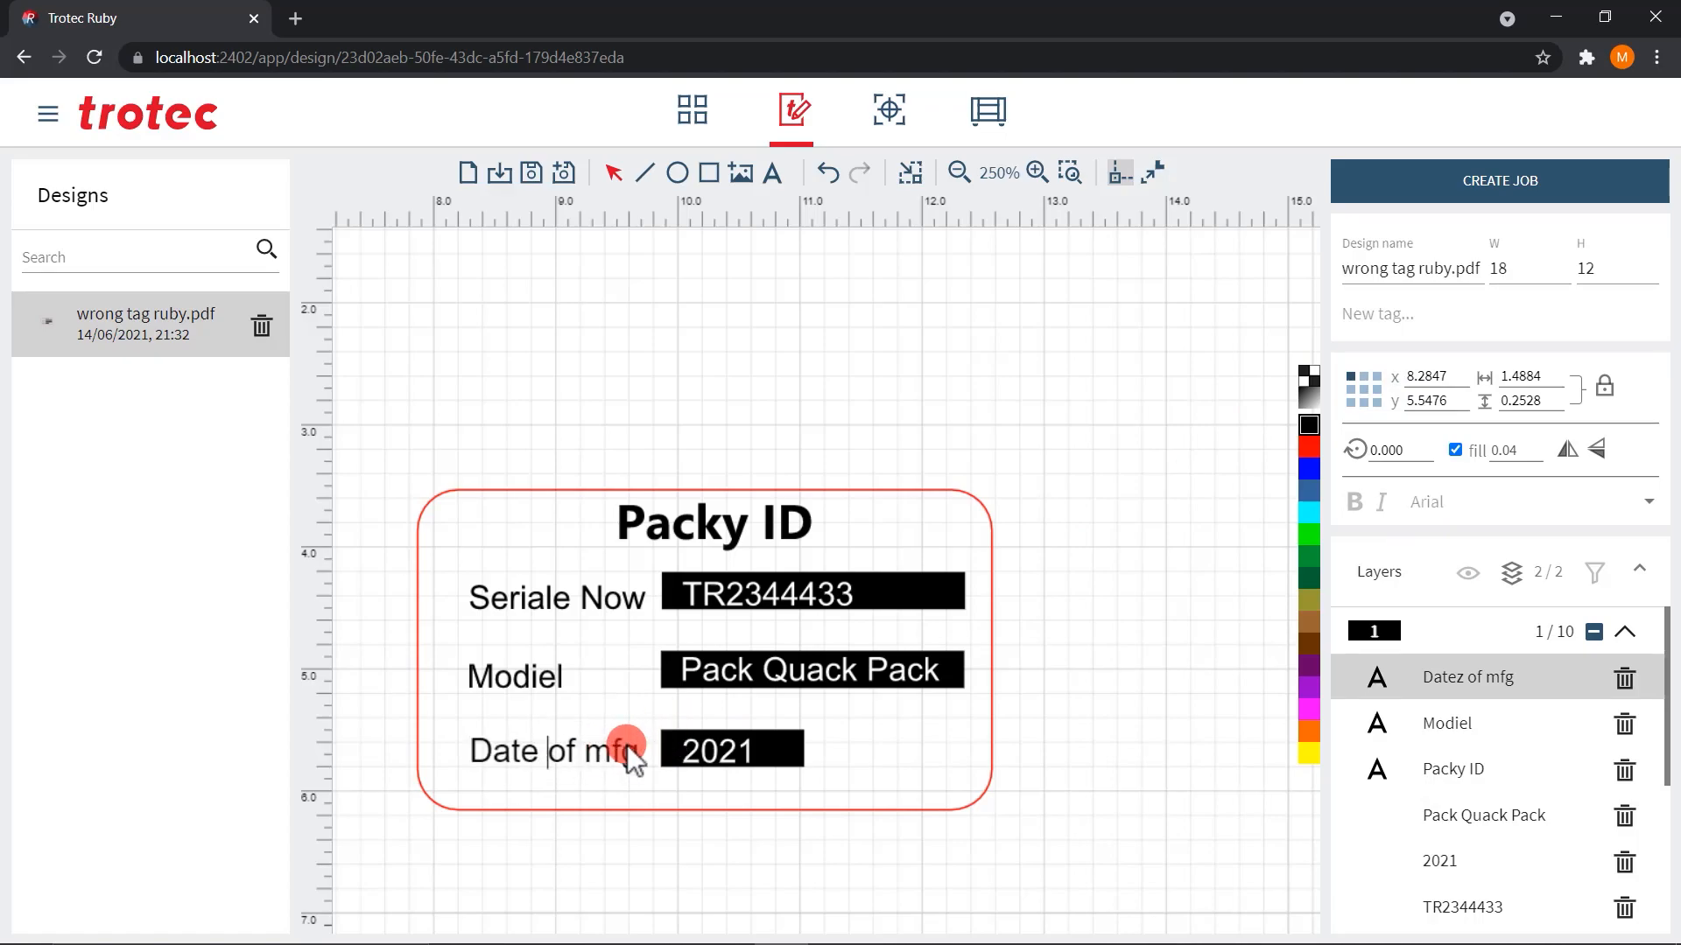
Correct the misspelled 'Datez of mfg' label to read 'Date of mfg'
left_click(516, 675)
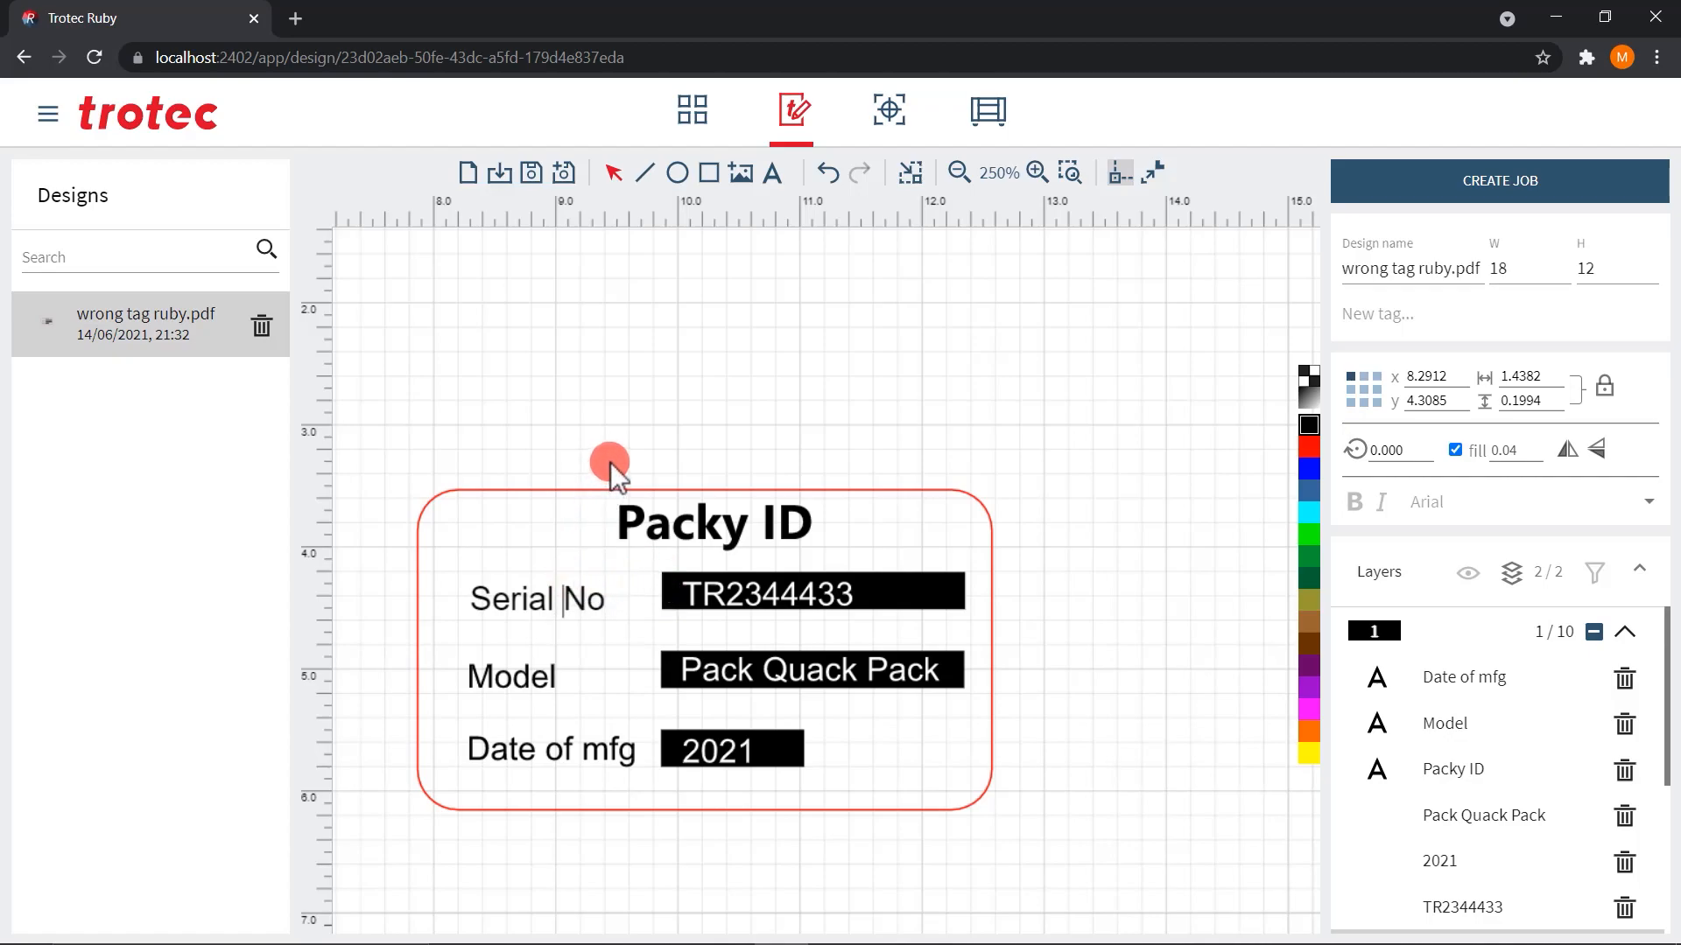
Finish label editing and create a laser job from the whole Packy ID tag design
left_click(812, 520)
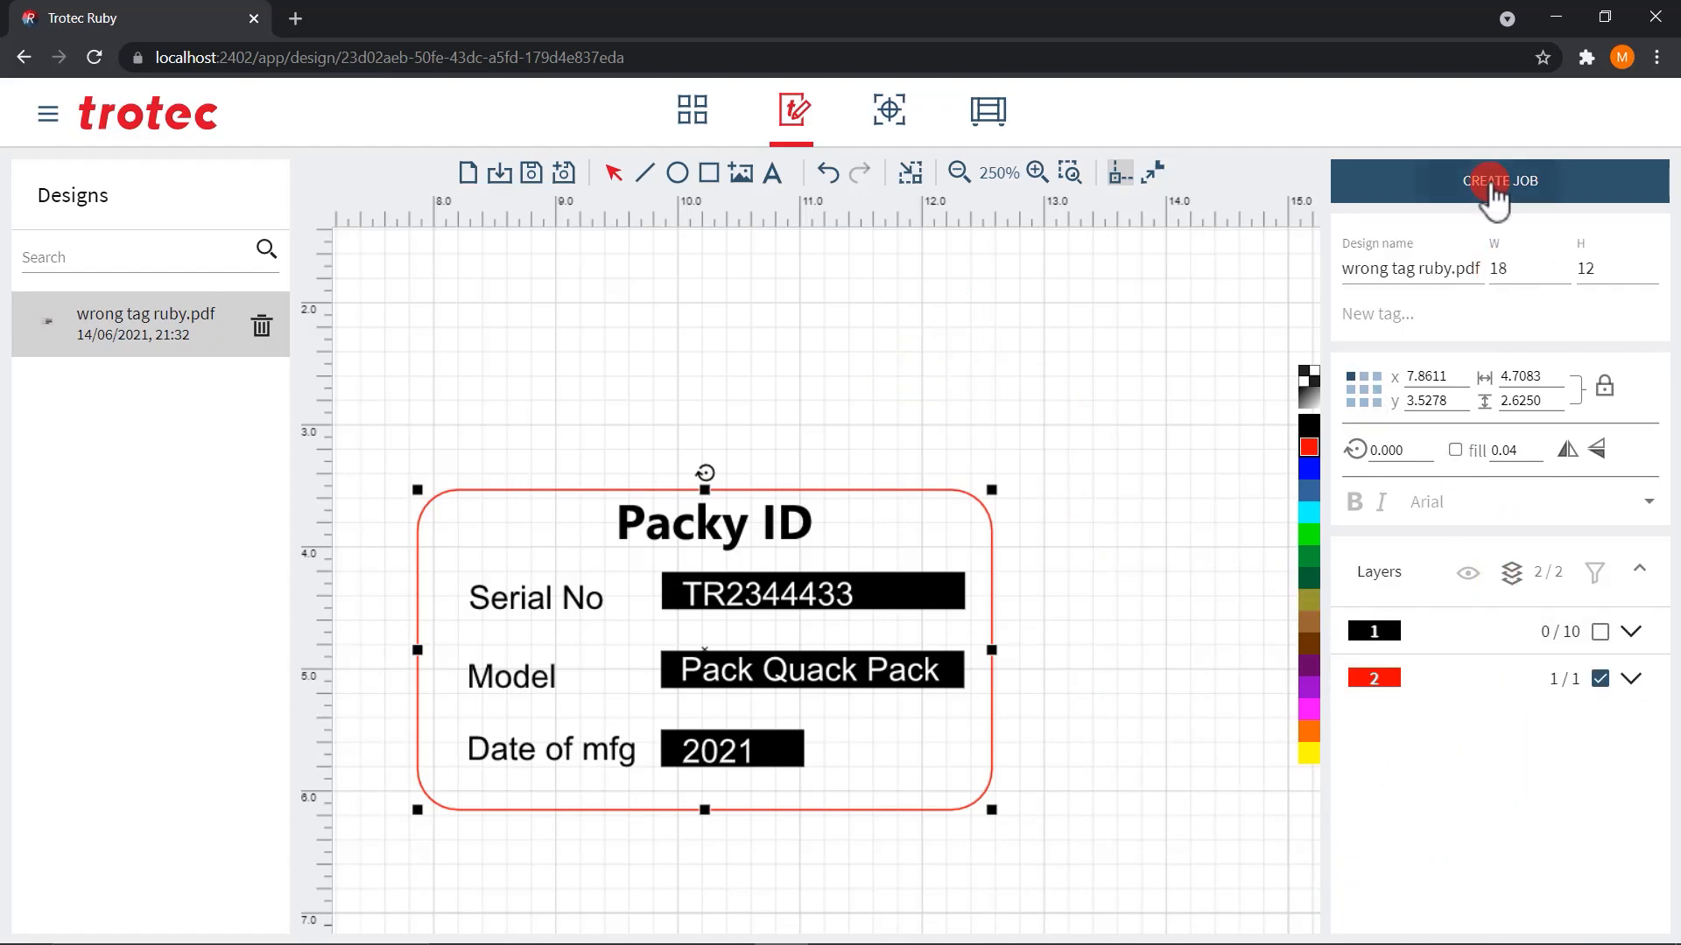
left_click(1497, 180)
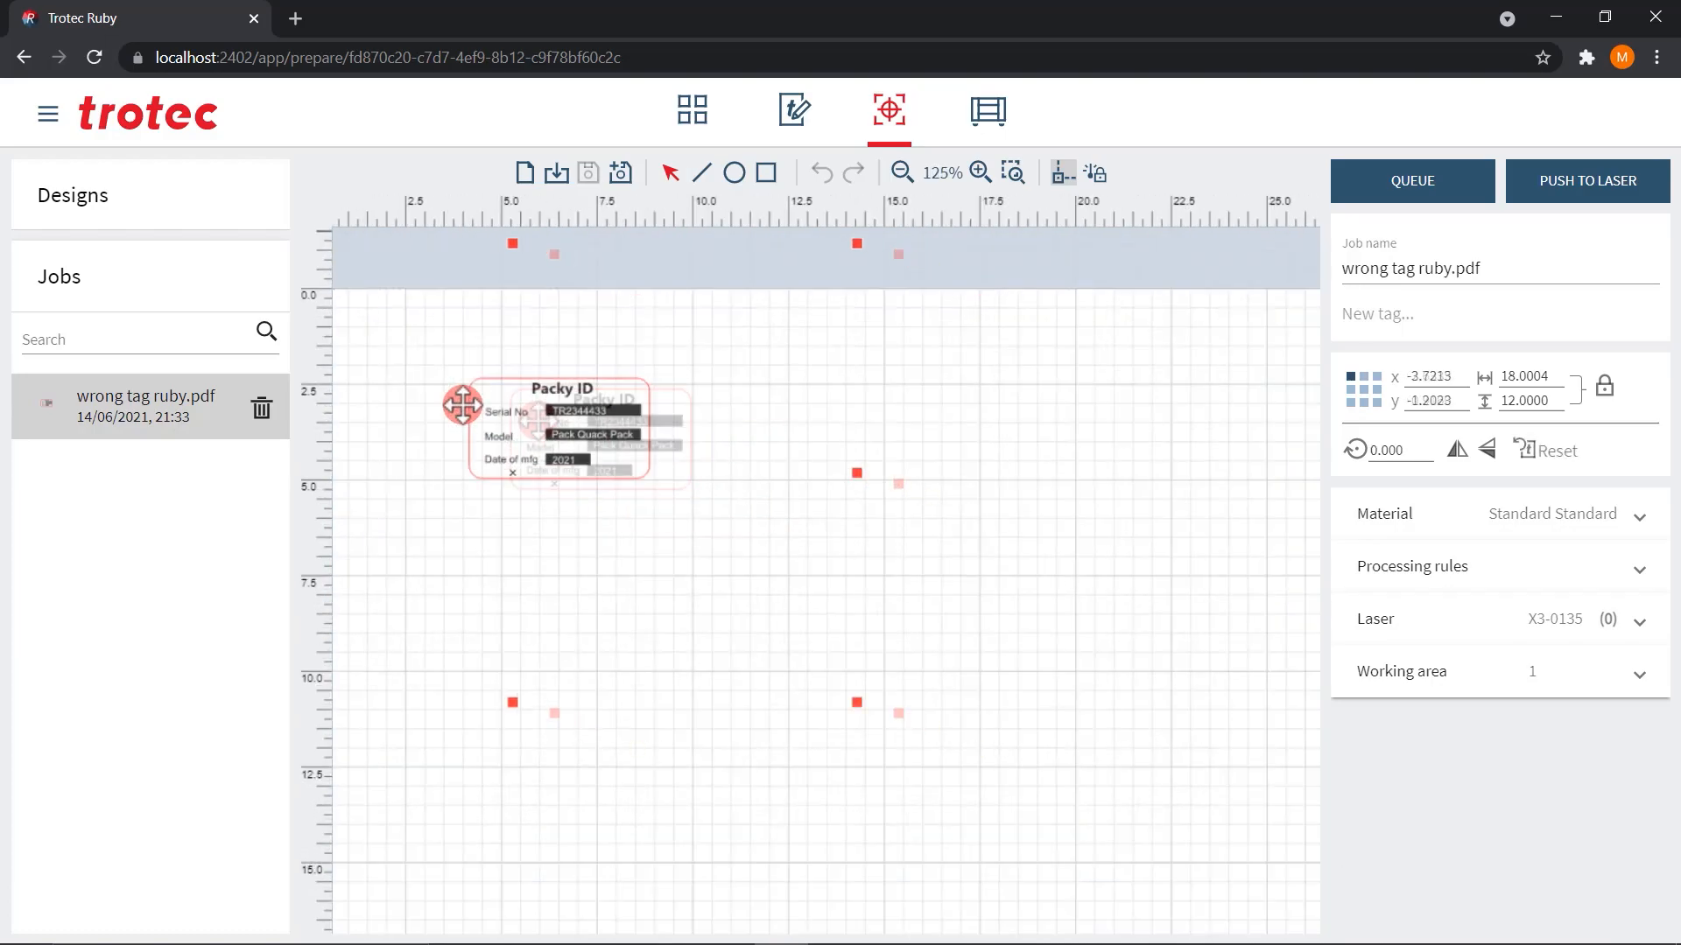
Queue the tag job so it is saved and processing on the production screen
left_click(1586, 180)
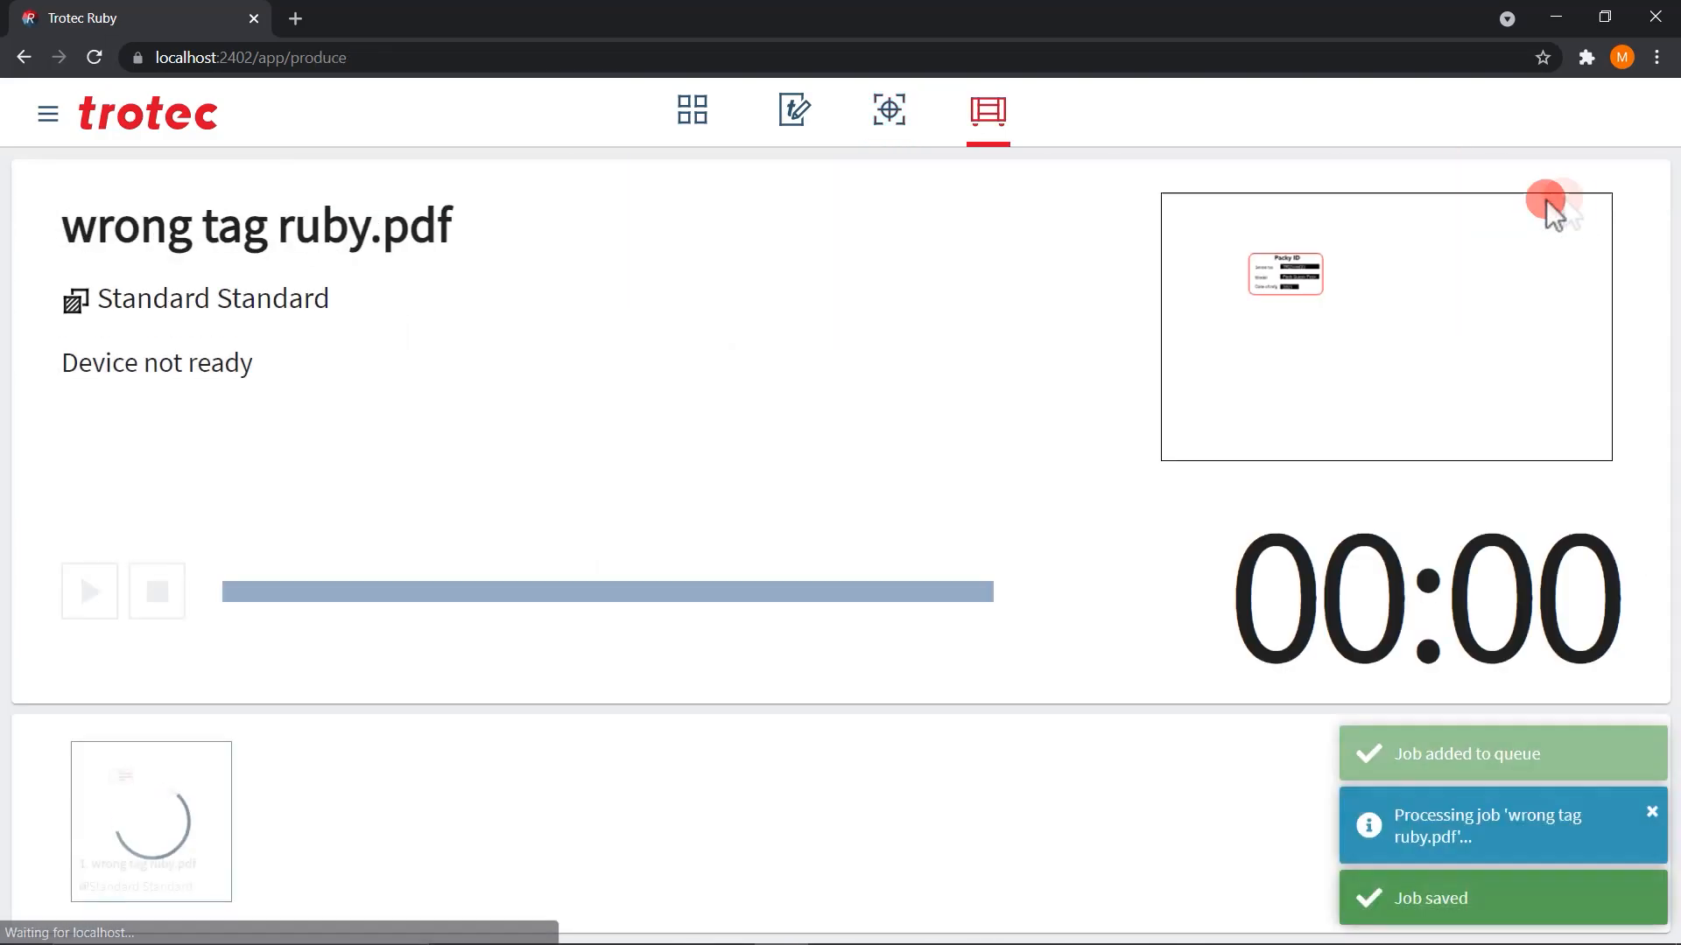